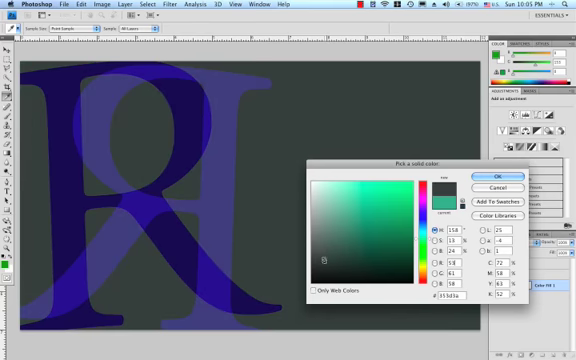
left_click(340, 268)
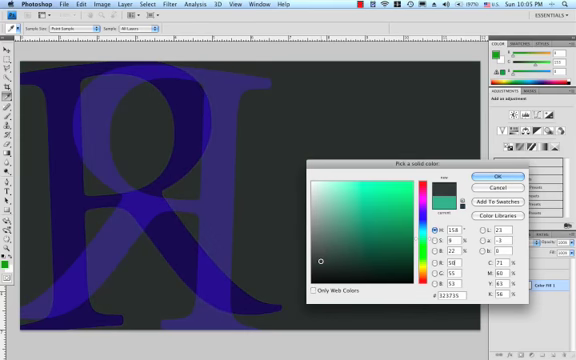